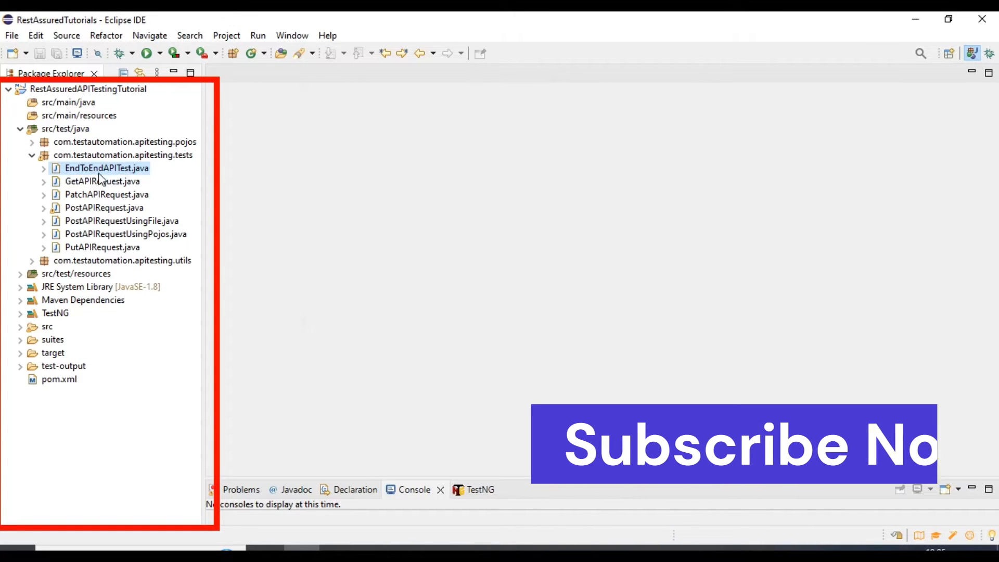
Open EndToEndAPITest.java from com.testautomation.apitesting.tests in the editor
{"action": "double_click", "coordinate": [106, 168]}
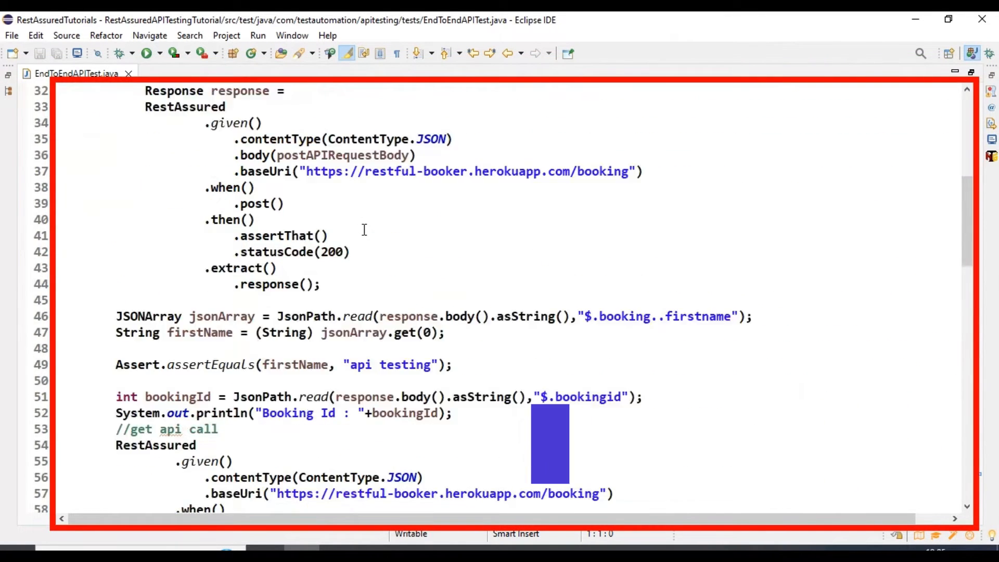
{"action": "scroll", "scroll_direction": "down", "scroll_amount": 3}
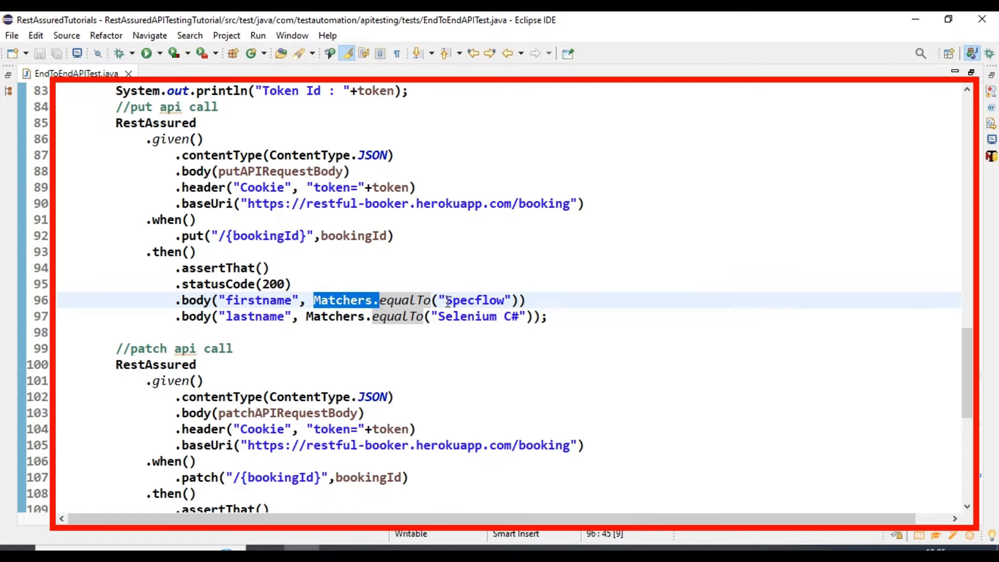
{"action": "double_click", "coordinate": [475, 300]}
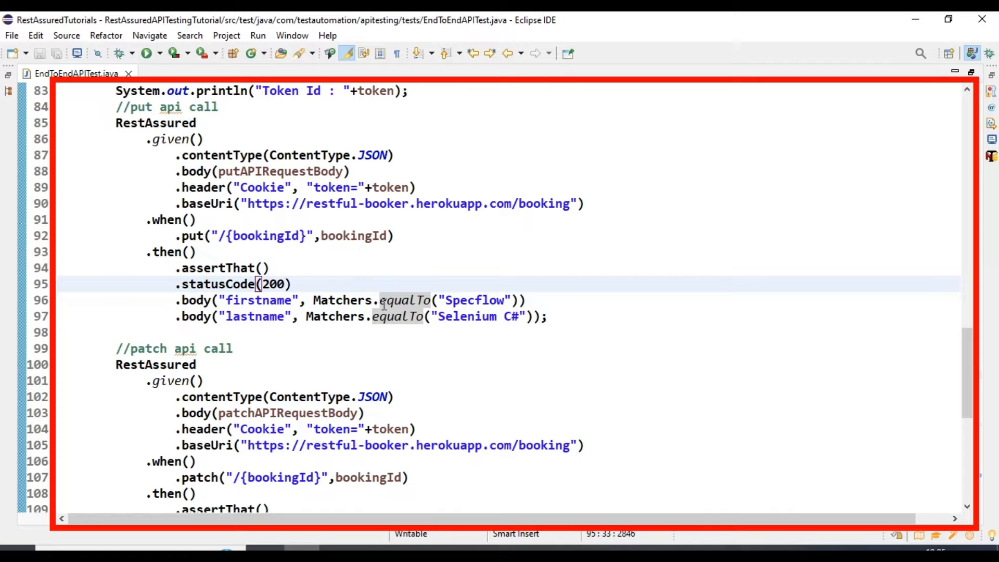
{"action": "double_click", "coordinate": [406, 300]}
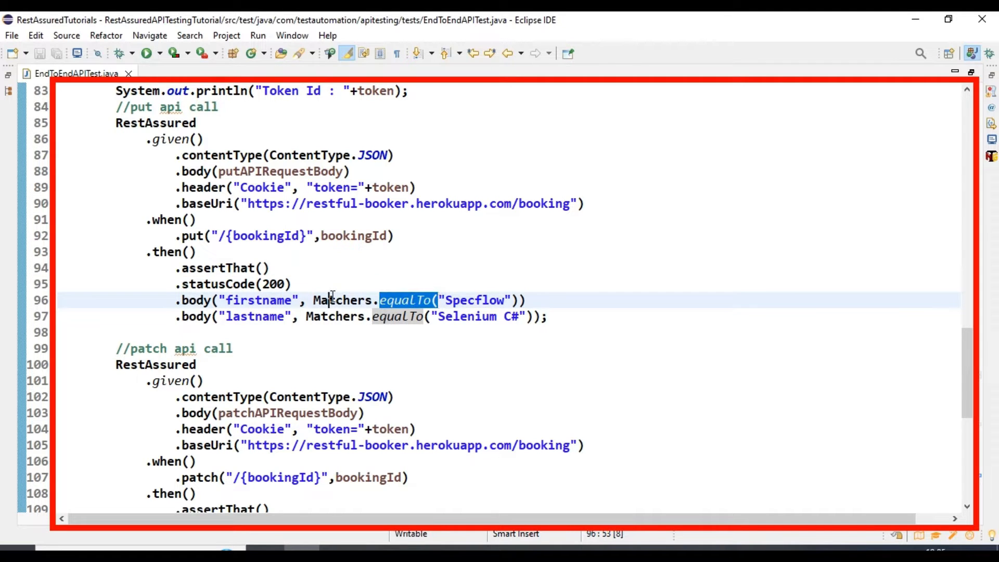
{"action": "left_click_drag", "start_coordinate": [314, 300], "coordinate": [474, 300]}
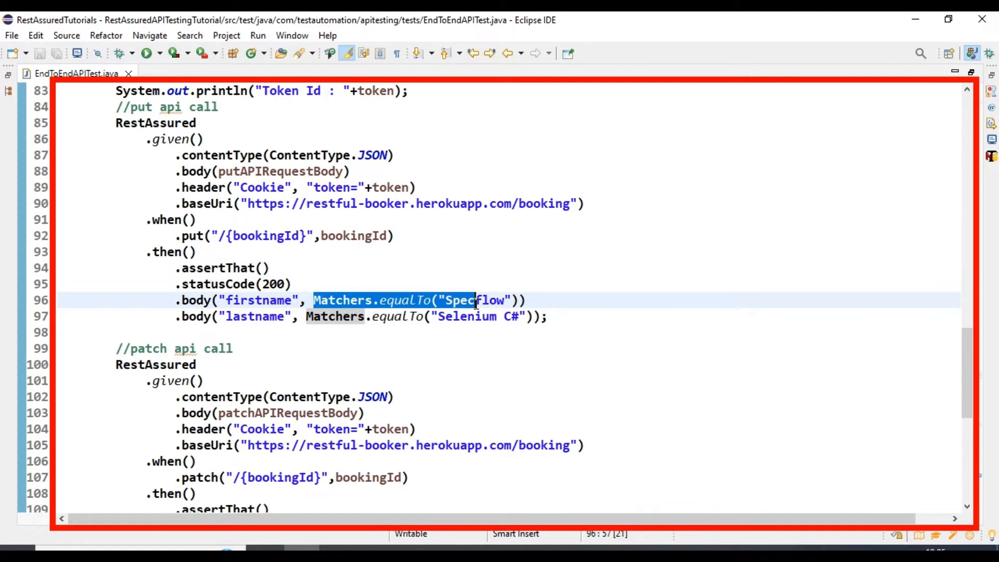
{"action": "left_click", "coordinate": [385, 316]}
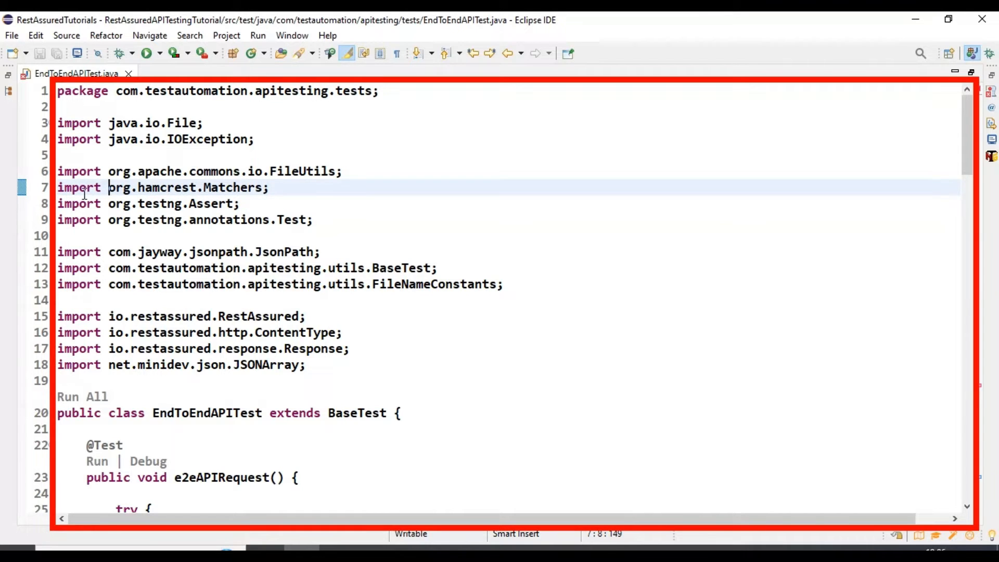
Change the hamcrest import to 'import static org.hamcrest.Matchers.*' and save the file
{"action": "type", "text": "static"}
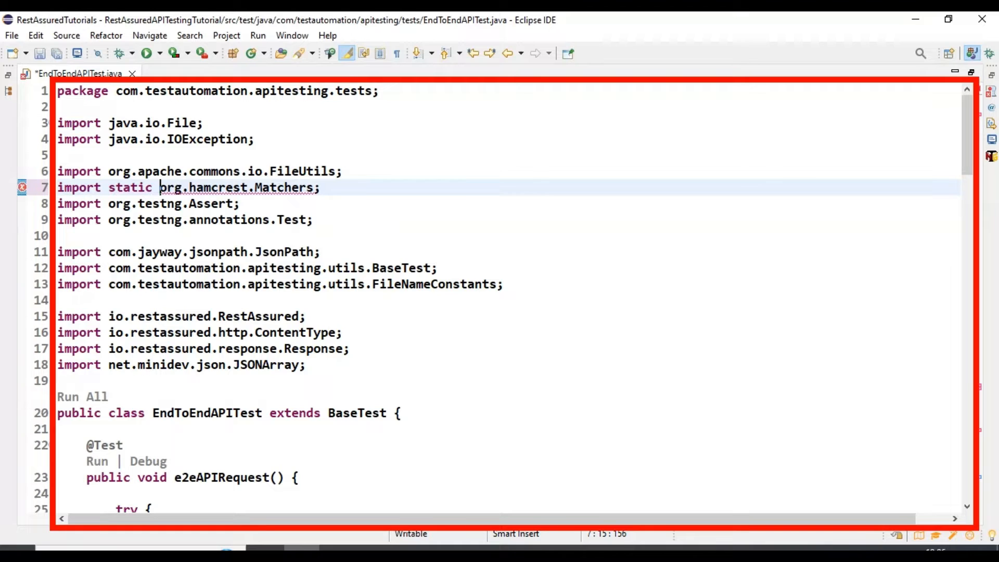
{"action": "mouse_move", "coordinate": [293, 188]}
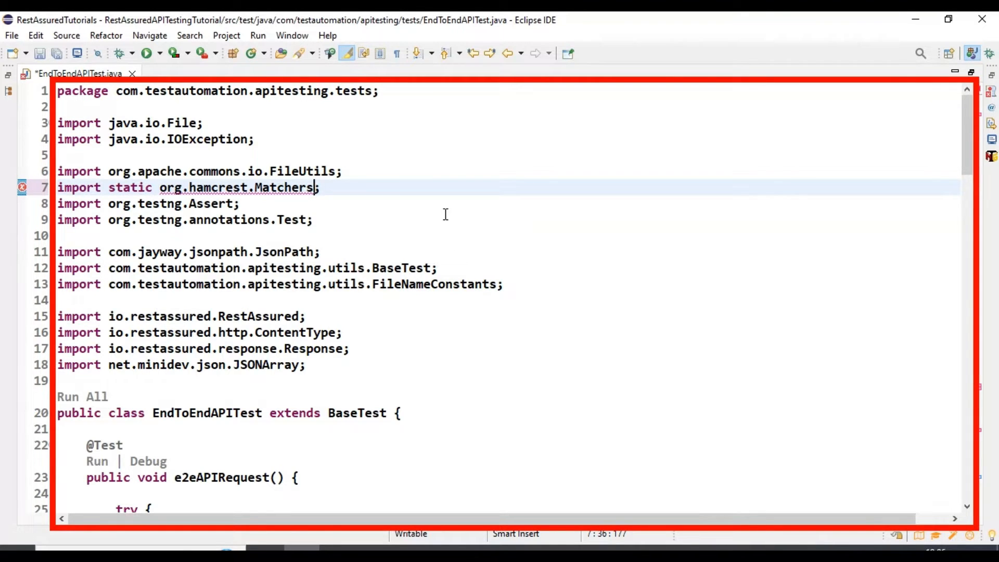
{"action": "type", "text": ".*"}
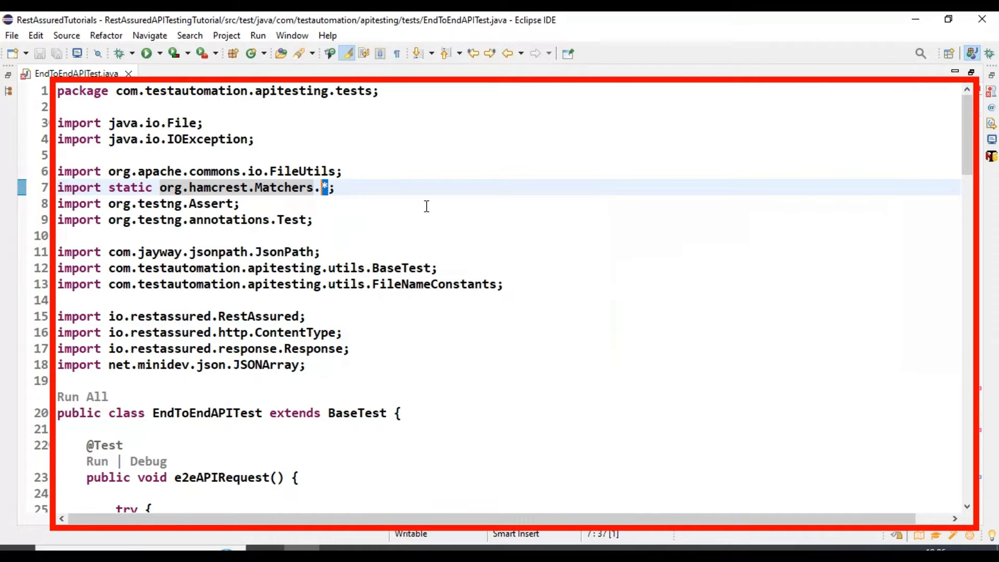
{"action": "scroll", "scroll_direction": "down", "scroll_amount": 3}
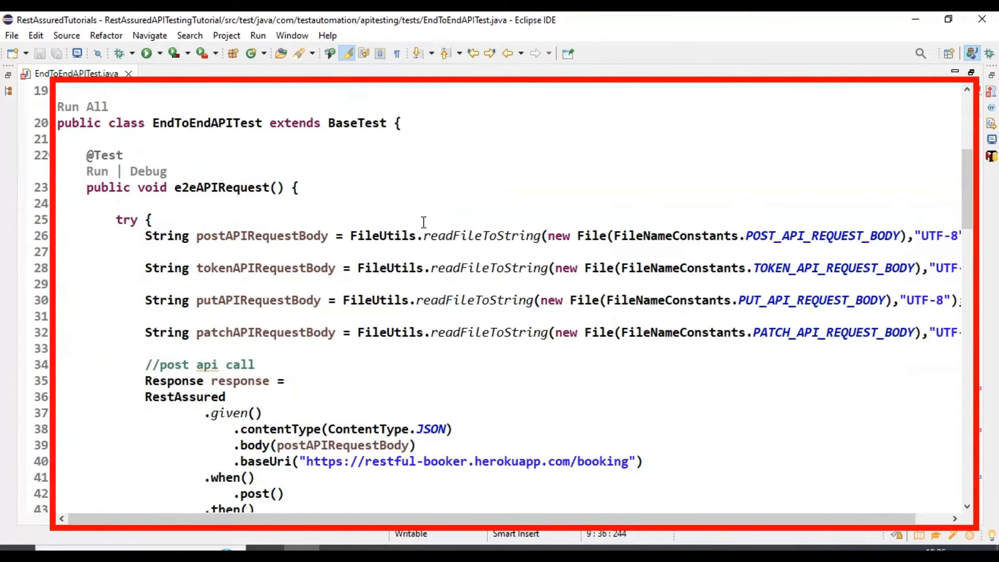
Remove the 'Matchers.' prefix from the equalTo calls on lines 96, 97 and 111
{"action": "scroll", "scroll_direction": "down", "scroll_amount": 3}
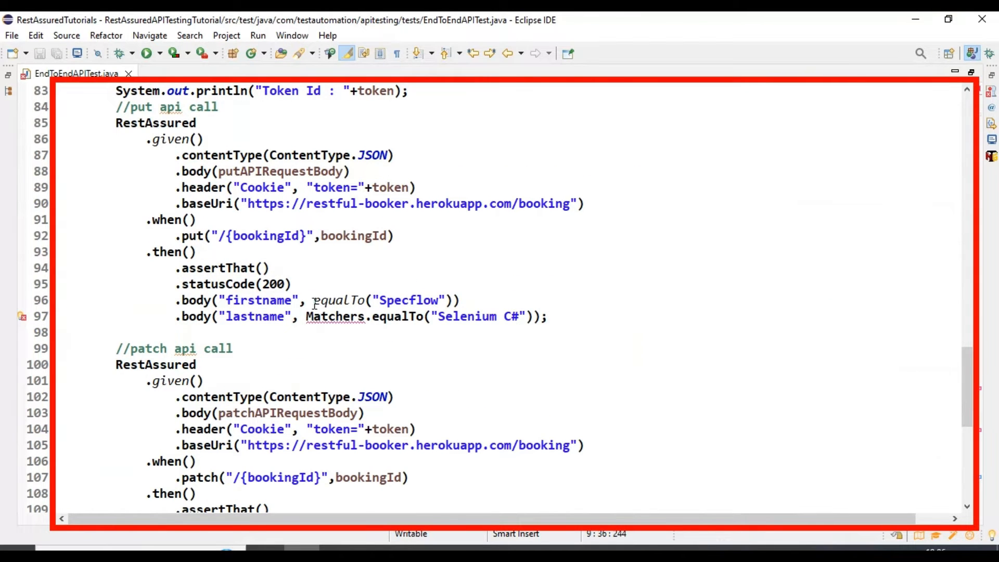
{"action": "double_click", "coordinate": [338, 301]}
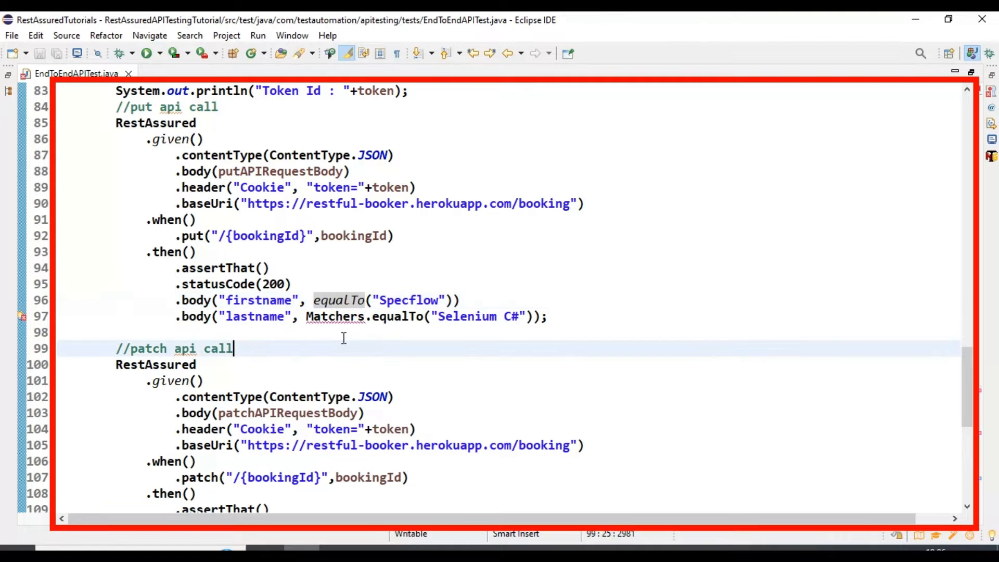
{"action": "double_click", "coordinate": [335, 316]}
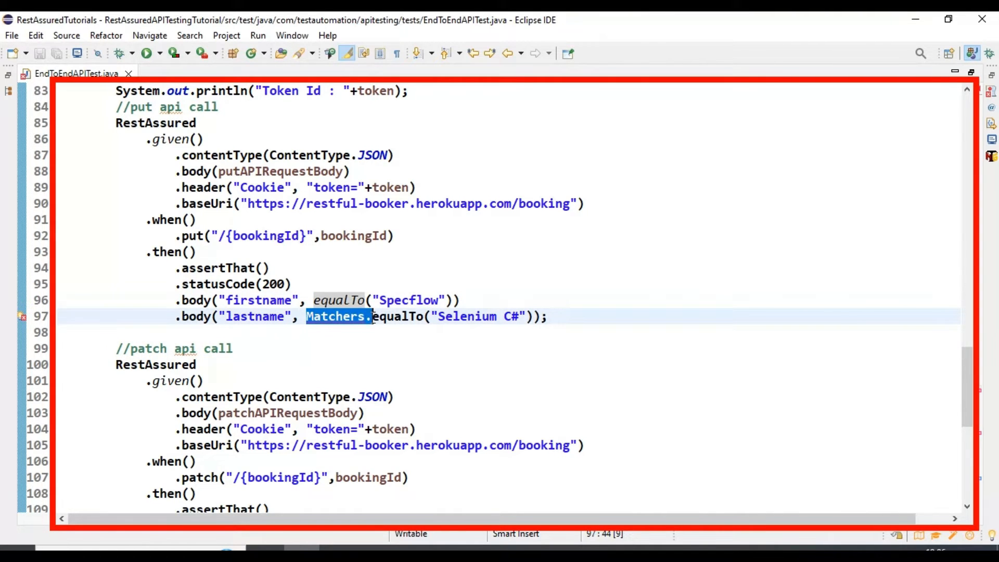
{"action": "key", "text": "Delete"}
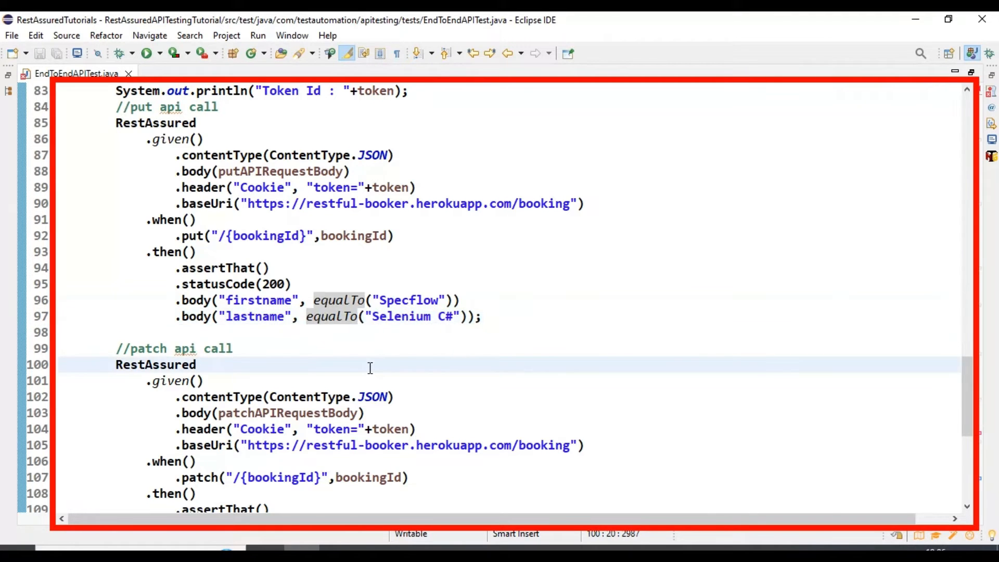
{"action": "scroll", "scroll_direction": "down", "scroll_amount": 3}
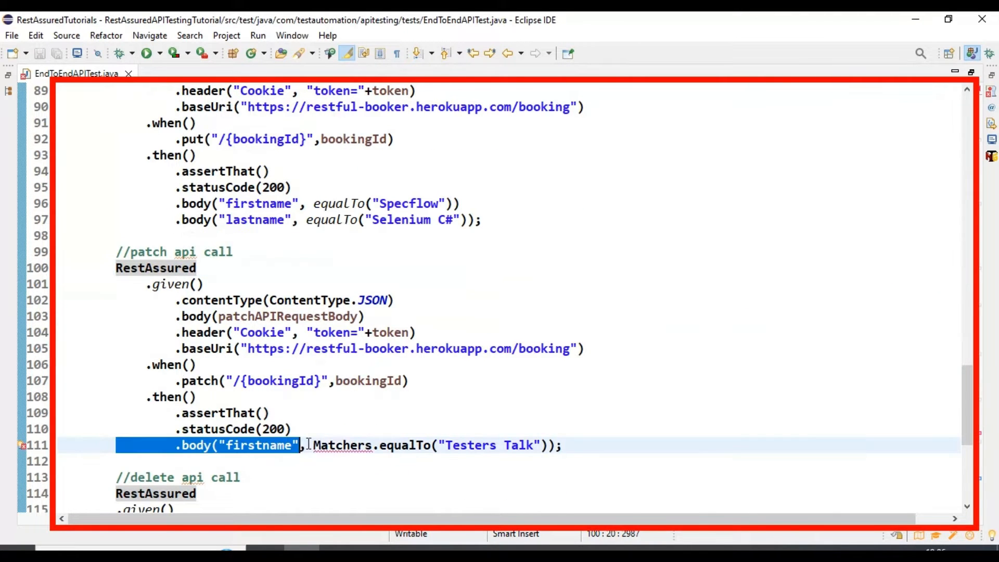
{"action": "left_click", "coordinate": [342, 444]}
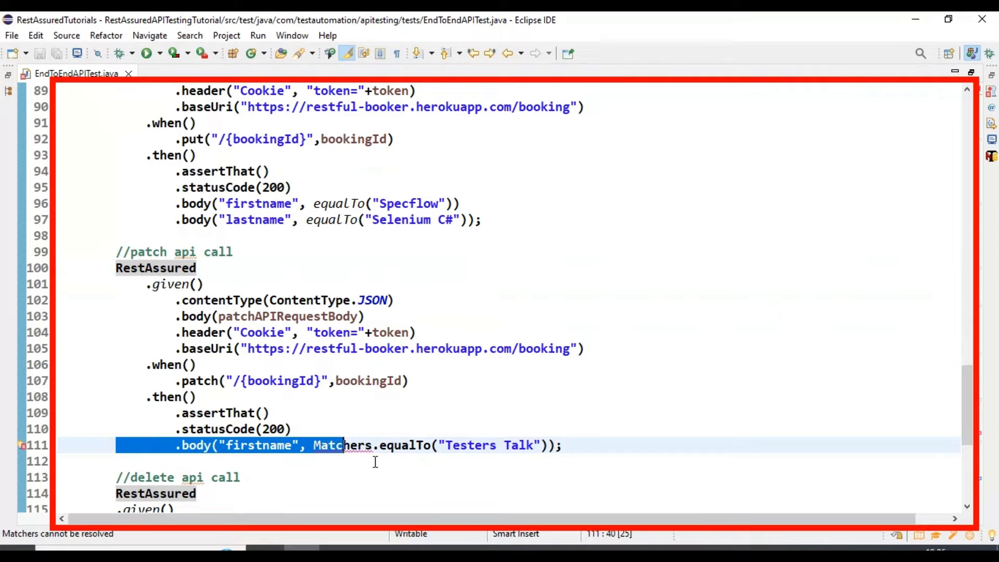
{"action": "double_click", "coordinate": [344, 445]}
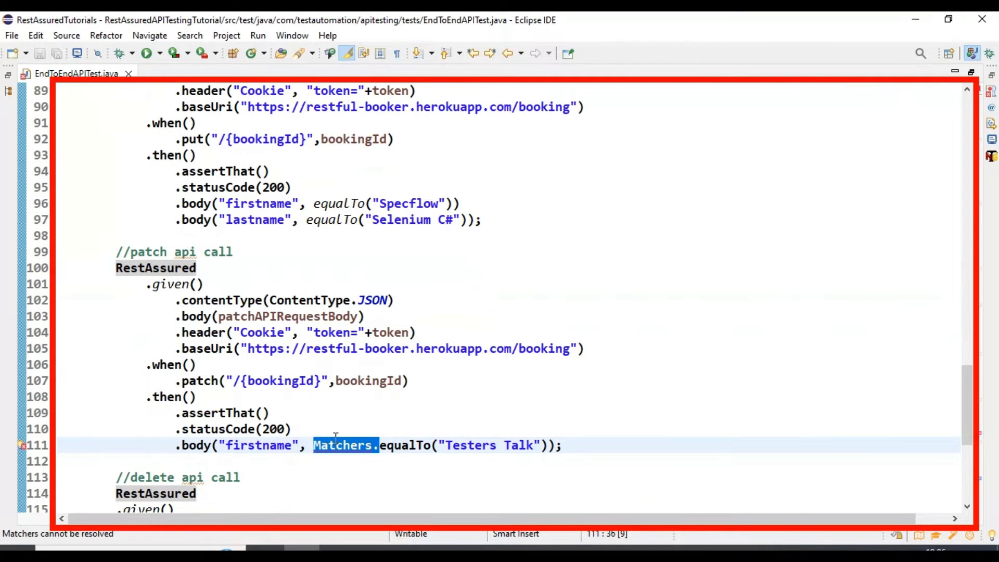
{"action": "key", "text": "Delete"}
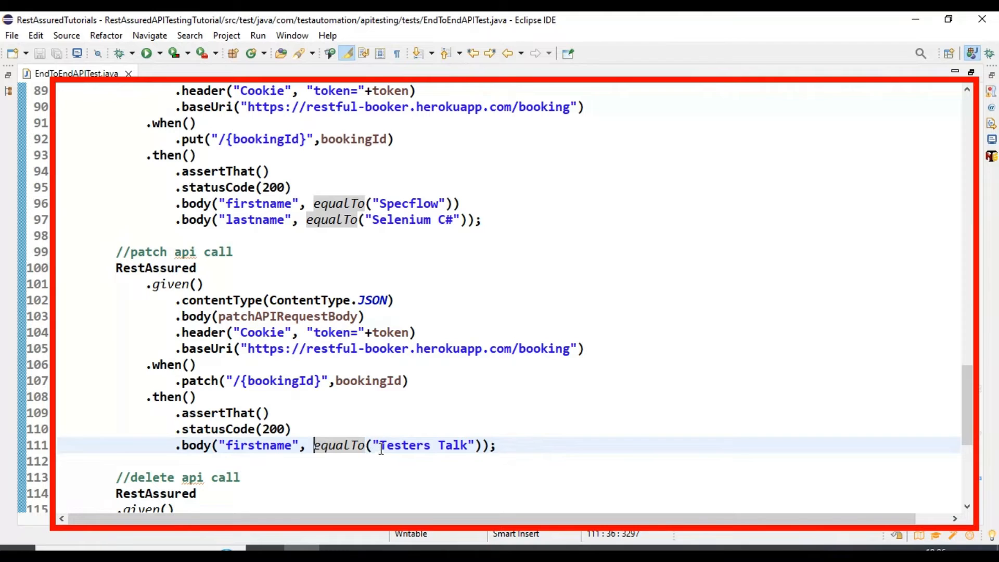
{"action": "double_click", "coordinate": [422, 445]}
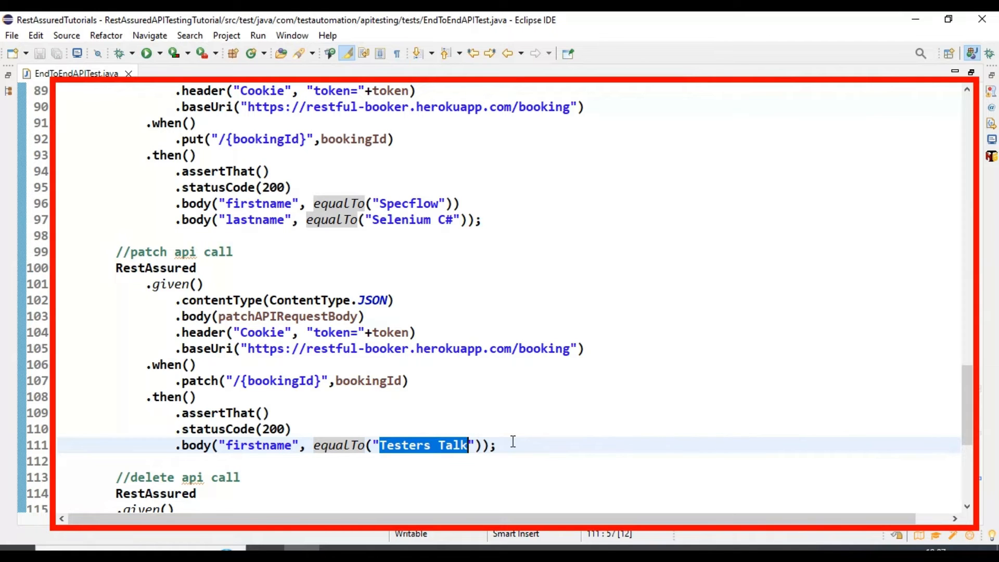
Run the e2eAPIRequest method as a TestNG test
{"action": "left_click", "coordinate": [256, 428]}
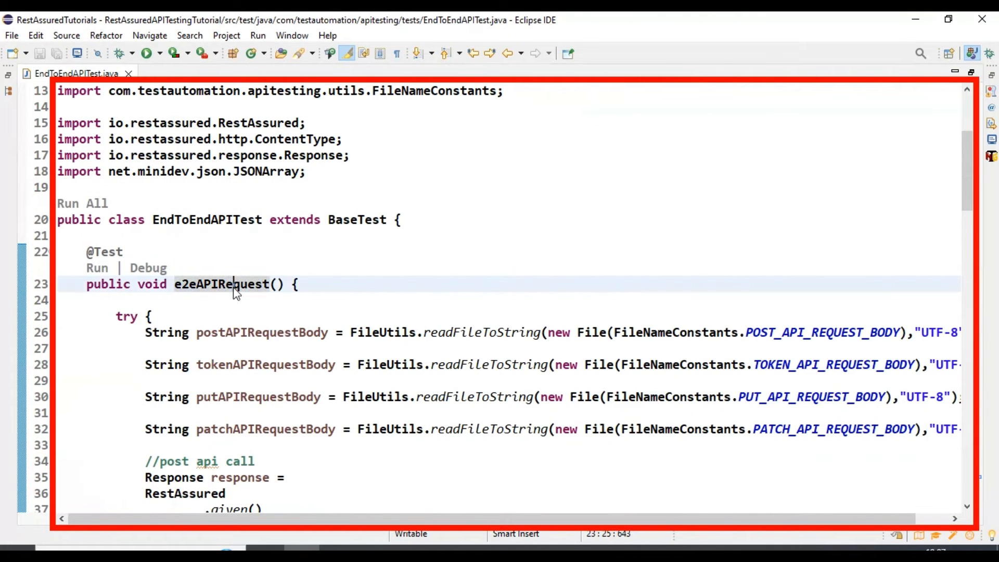
{"action": "right_click", "coordinate": [233, 284]}
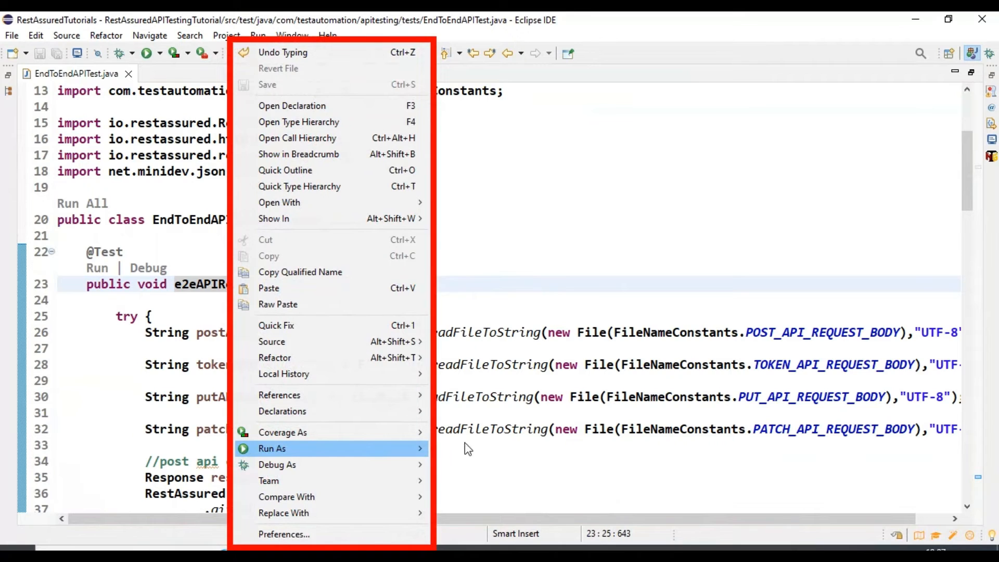
{"action": "left_click", "coordinate": [272, 448]}
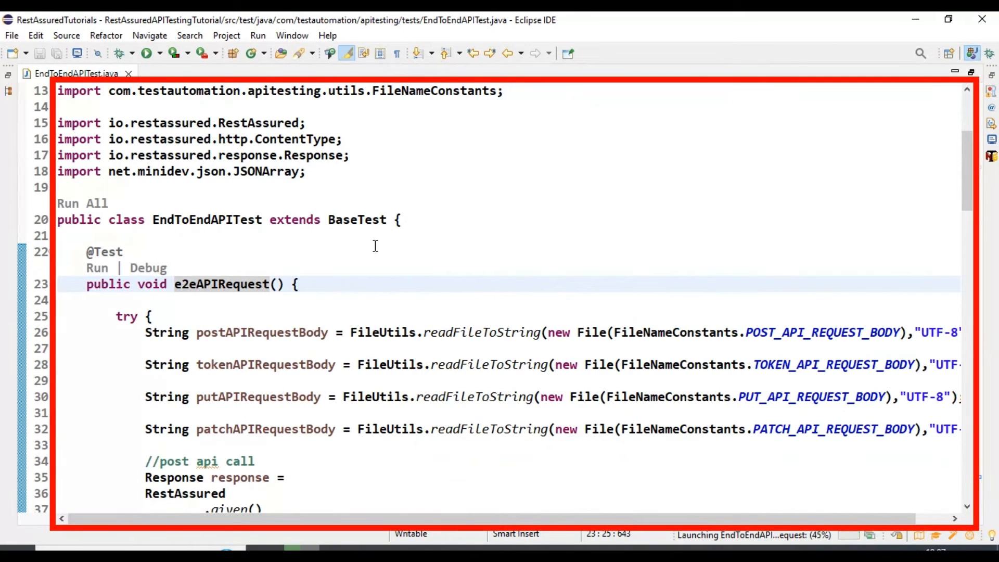